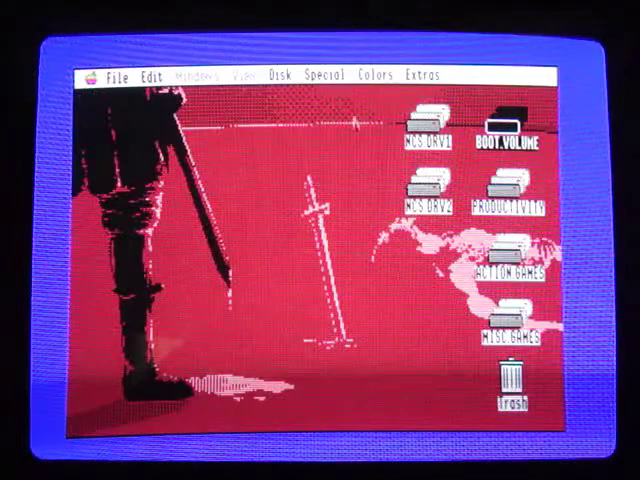
Step: Browse the MCS.DRV1 partition's system folders, then show the MCS.DRV2 volume's top-level folders
{"action": "double_click", "coordinate": [420, 130]}
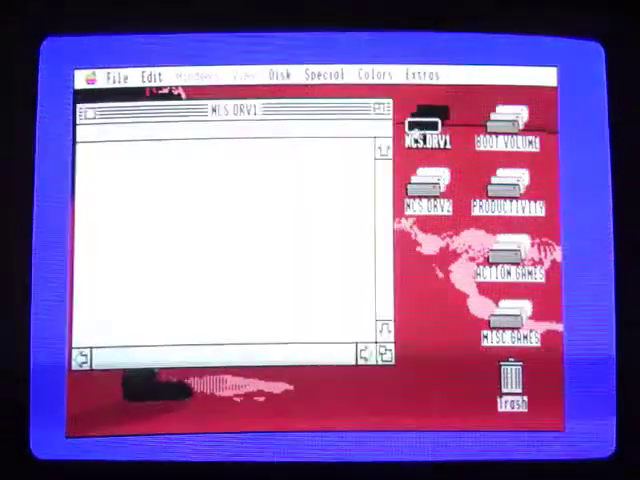
{"action": "double_click", "coordinate": [410, 136]}
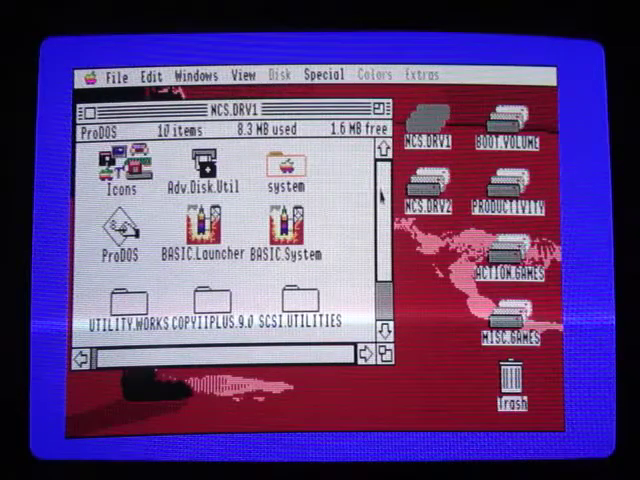
{"action": "scroll", "scroll_direction": "down", "scroll_amount": 3}
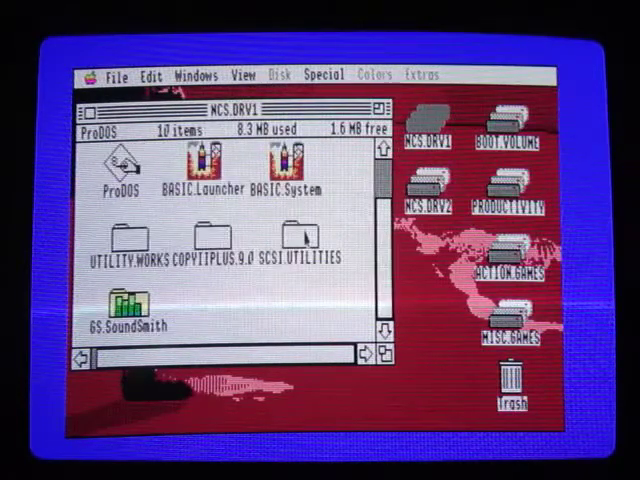
{"action": "double_click", "coordinate": [306, 240]}
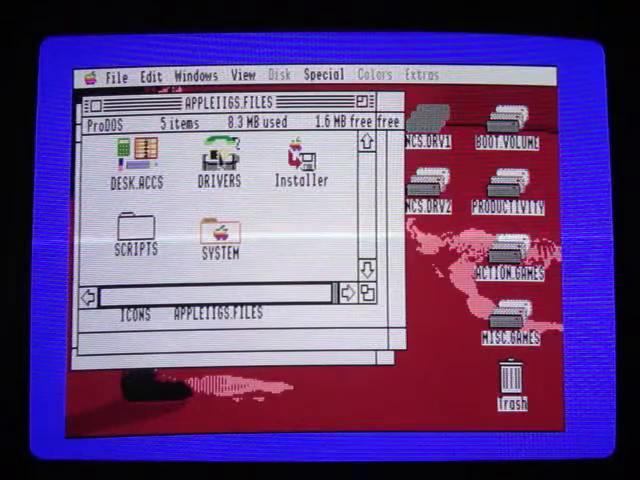
{"action": "left_click", "coordinate": [210, 164]}
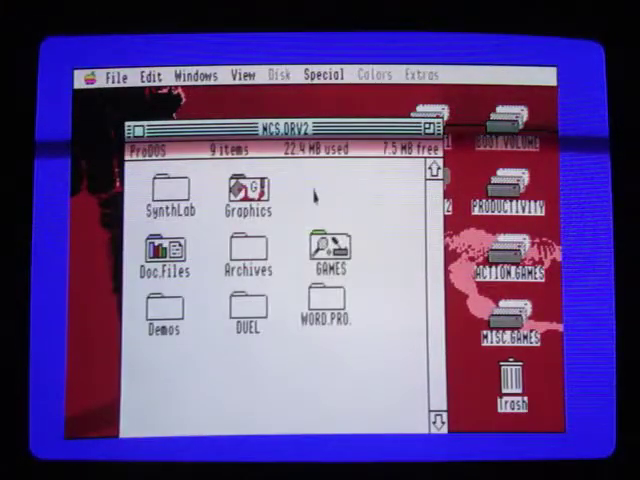
Step: Browse a folder of picture files on MCS.DRV2 and leave the Pics.3200 folder's 15 images showing
{"action": "double_click", "coordinate": [244, 192]}
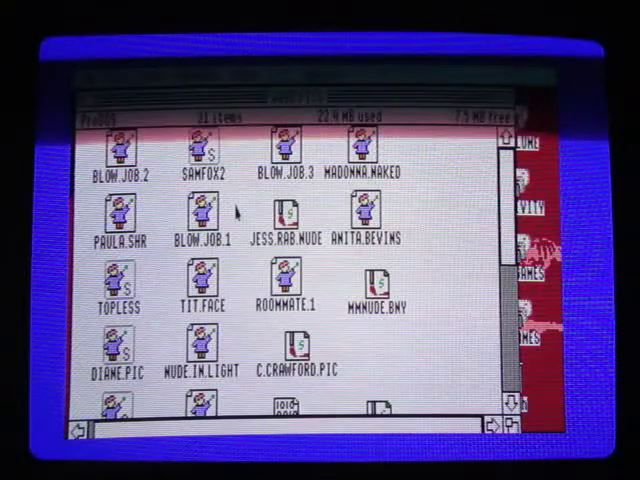
{"action": "left_click", "coordinate": [116, 150]}
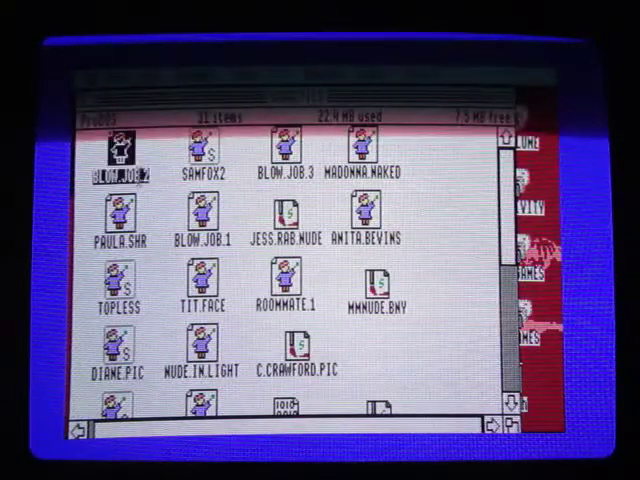
{"action": "left_click", "coordinate": [292, 144]}
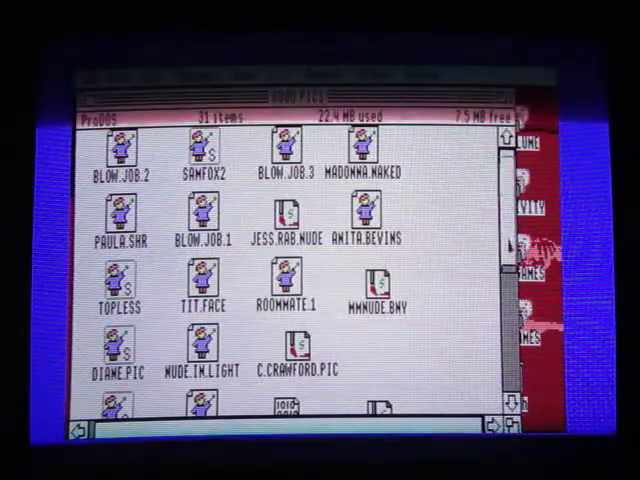
{"action": "scroll", "scroll_direction": "down", "scroll_amount": 3}
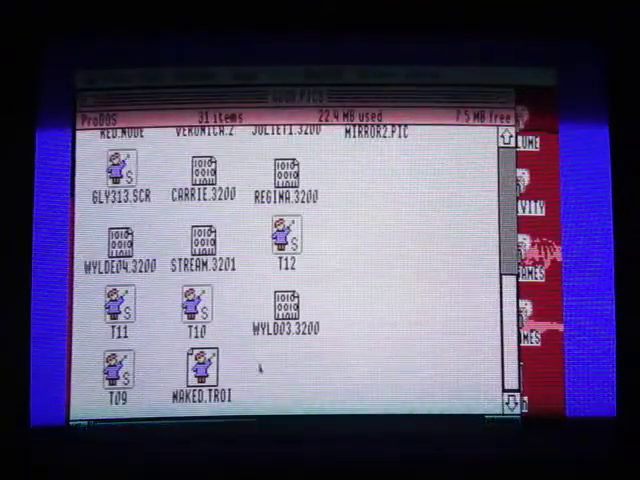
{"action": "left_click", "coordinate": [196, 376]}
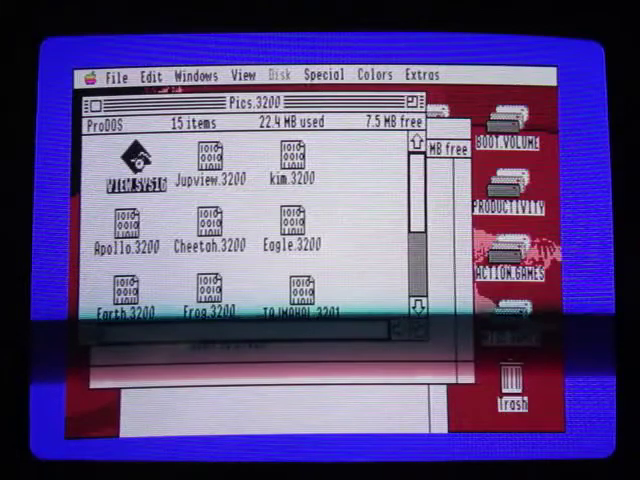
Step: Launch the 3200-color viewer and display a chosen .3200 picture from its open dialog
{"action": "double_click", "coordinate": [124, 180]}
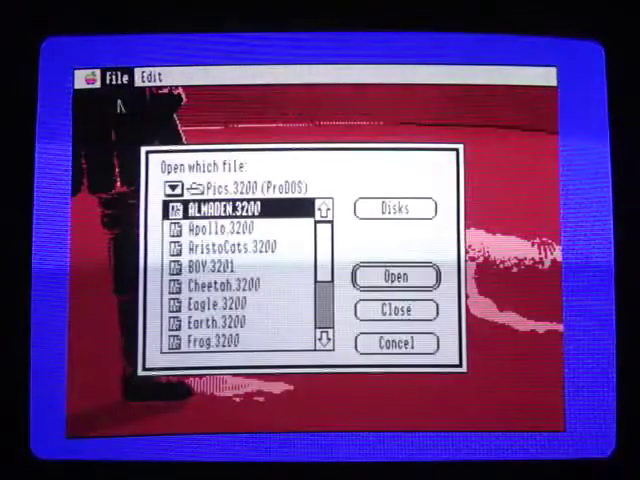
{"action": "left_click", "coordinate": [230, 232]}
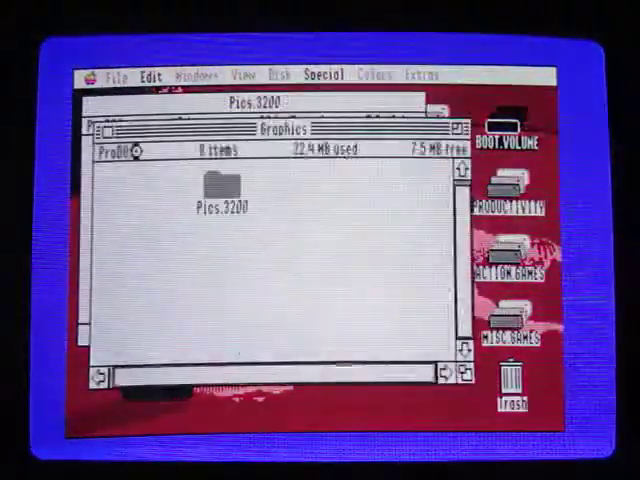
Step: Reach the ANIMATION folder inside Graphics and start the animation displayer listing the three .SHOW files
{"action": "double_click", "coordinate": [218, 196]}
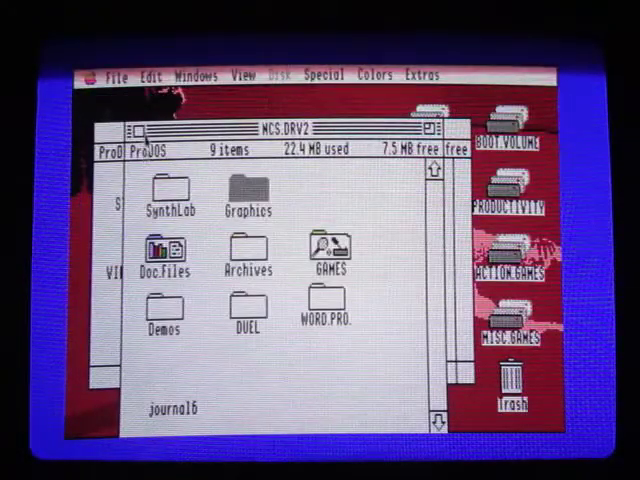
{"action": "double_click", "coordinate": [244, 188]}
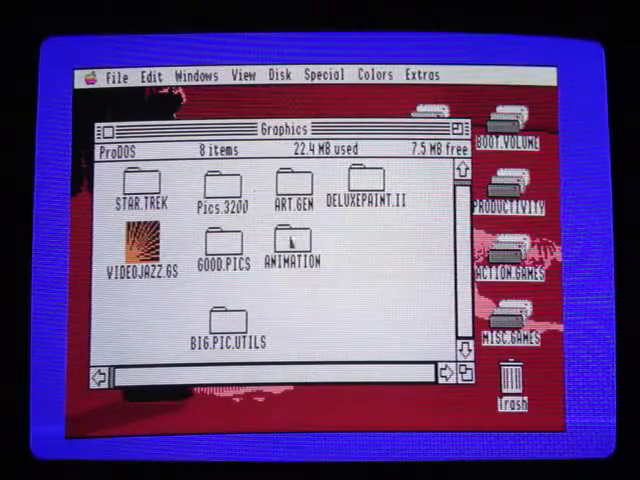
{"action": "double_click", "coordinate": [290, 248]}
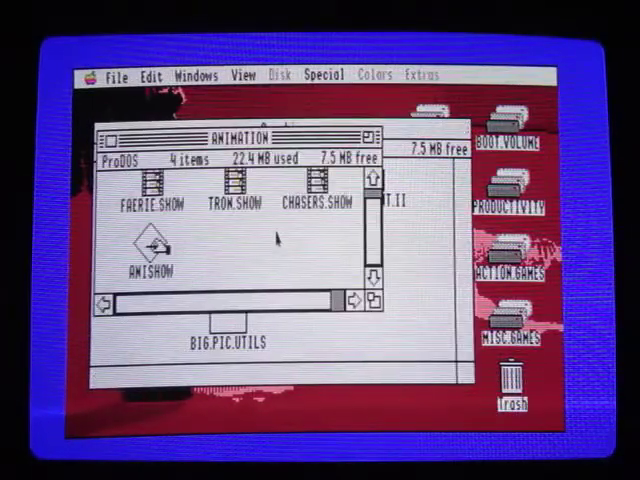
{"action": "left_click", "coordinate": [150, 248]}
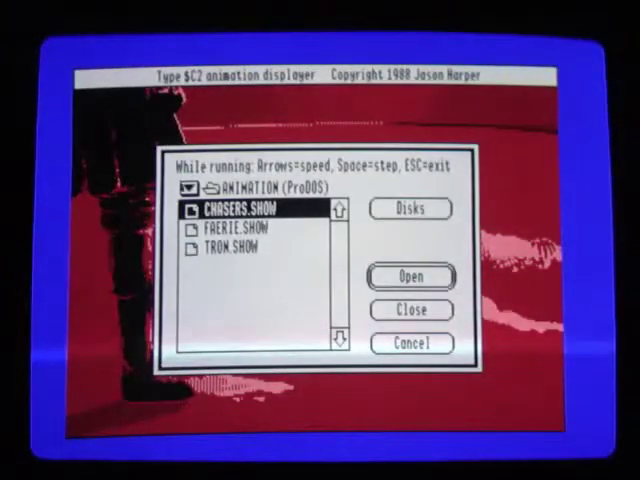
Step: Play the CHASERS and TRON shows in the animation displayer, returning to the Graphics folder
{"action": "left_click", "coordinate": [408, 276]}
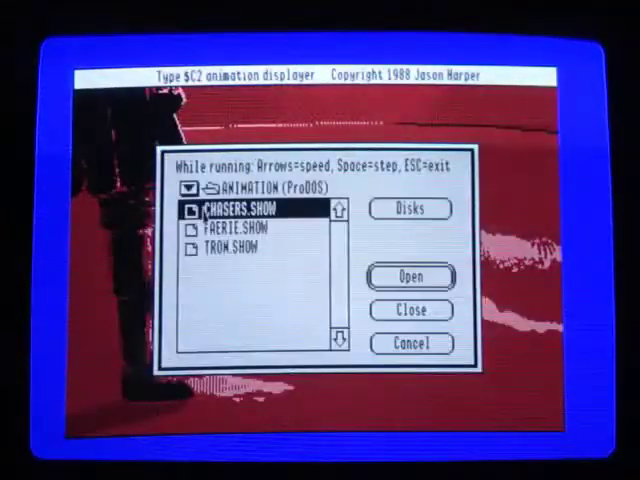
{"action": "left_click", "coordinate": [230, 246]}
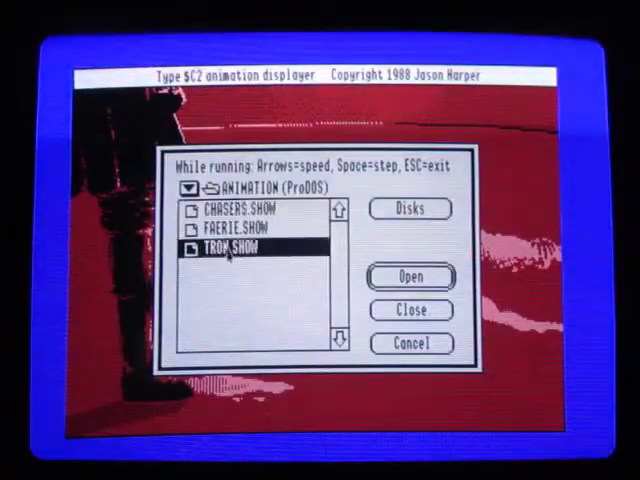
{"action": "left_click", "coordinate": [410, 276]}
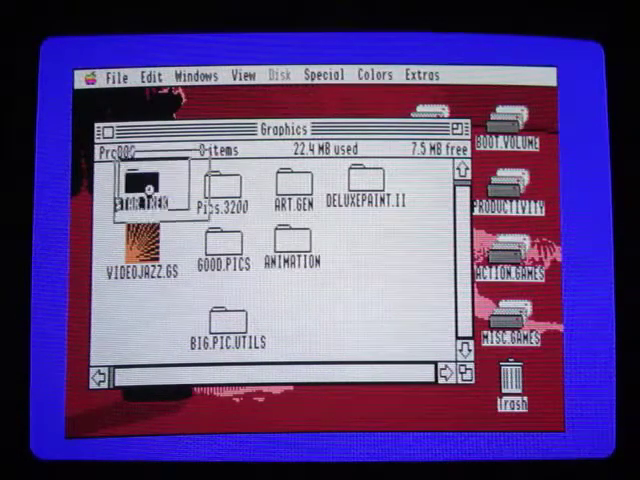
Step: Browse the GAMES folder on MCS.DRV2 with Lunar Lander, Othello and the rest
{"action": "double_click", "coordinate": [136, 196]}
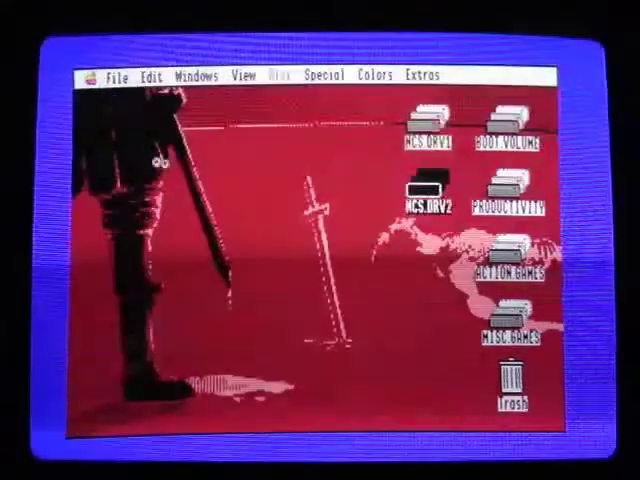
{"action": "double_click", "coordinate": [420, 188]}
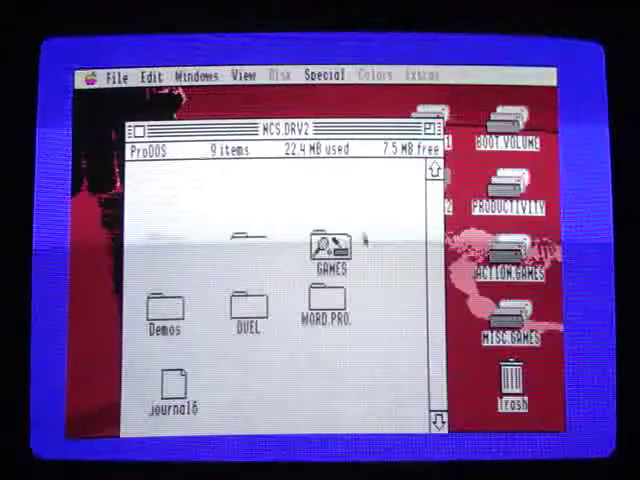
{"action": "double_click", "coordinate": [324, 248]}
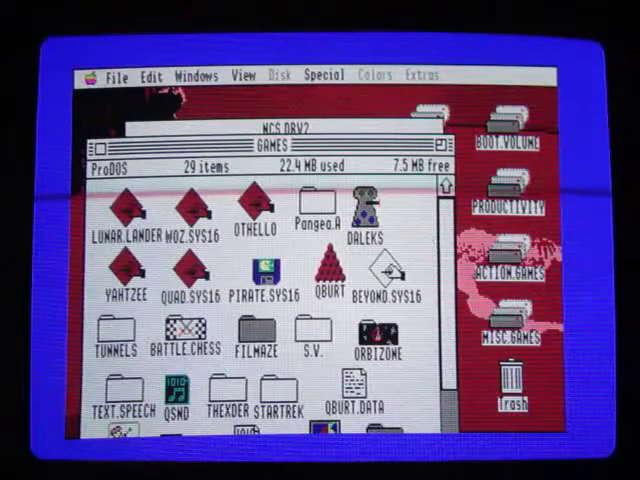
{"action": "scroll", "scroll_direction": "down", "scroll_amount": 3}
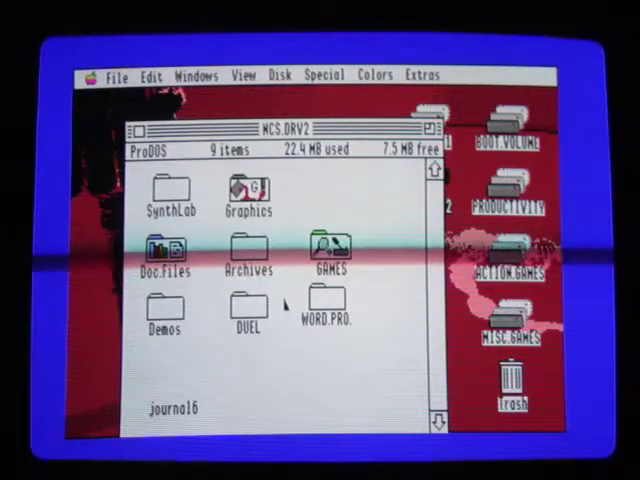
Step: Look at the WORD.PRO folder with AppleWorks 3.0 and WordPerfect, then show Demos with GS.Potential
{"action": "double_click", "coordinate": [324, 304]}
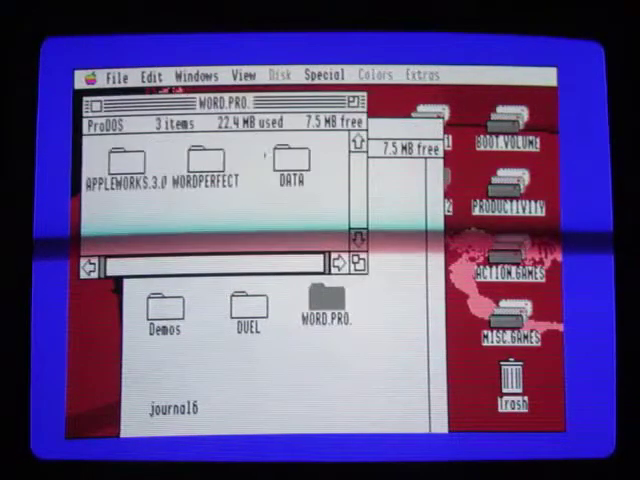
{"action": "left_click", "coordinate": [288, 164]}
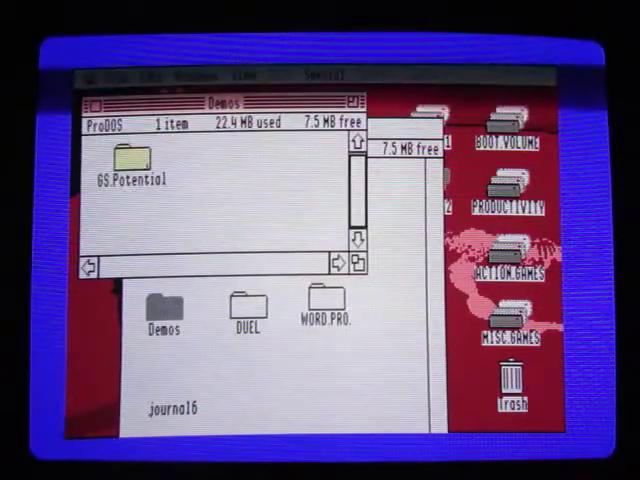
Step: View the GS.Potential demo folder, then show Archives with System.Software, GSHK and ShrinkIt
{"action": "double_click", "coordinate": [120, 164]}
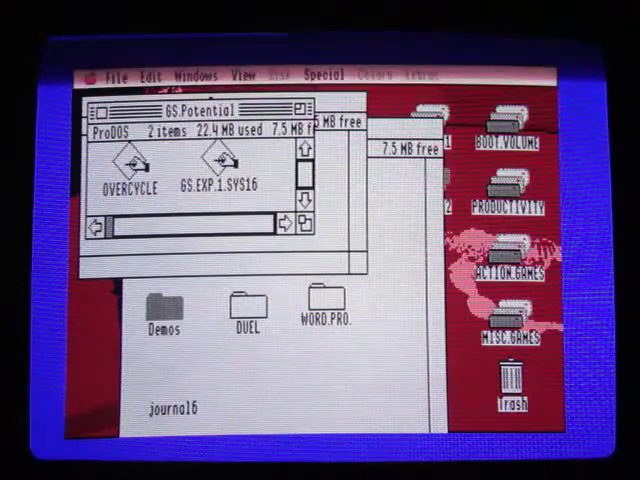
{"action": "left_click", "coordinate": [128, 164]}
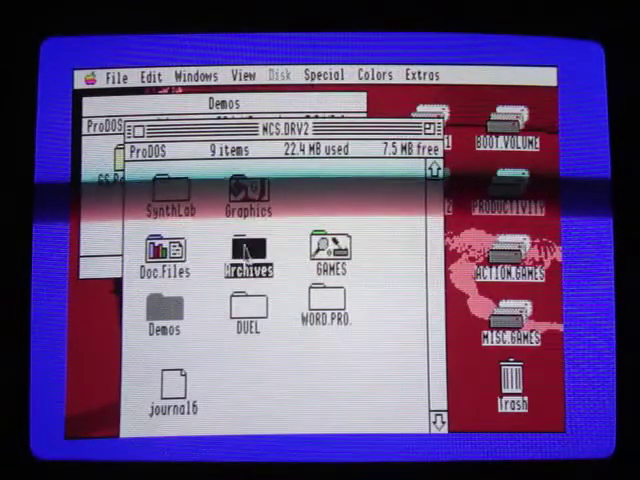
{"action": "double_click", "coordinate": [244, 250]}
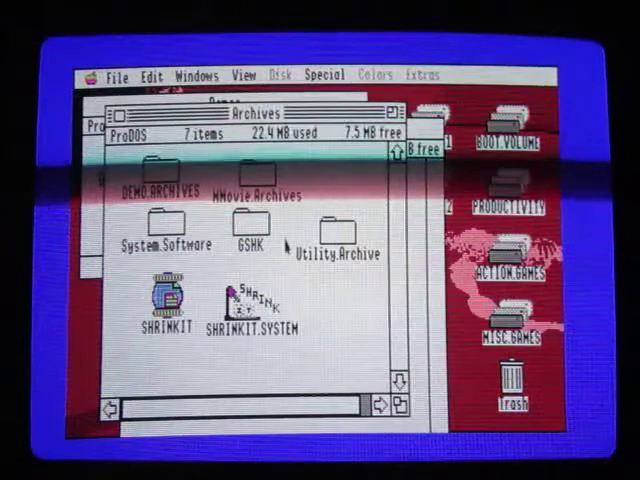